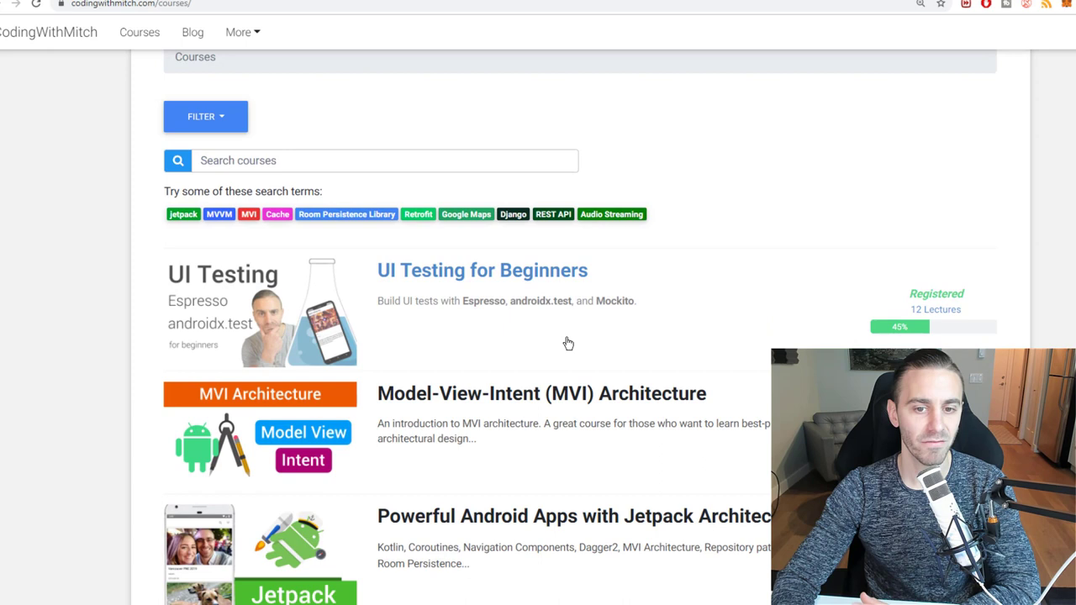
mouse_move(968, 91)
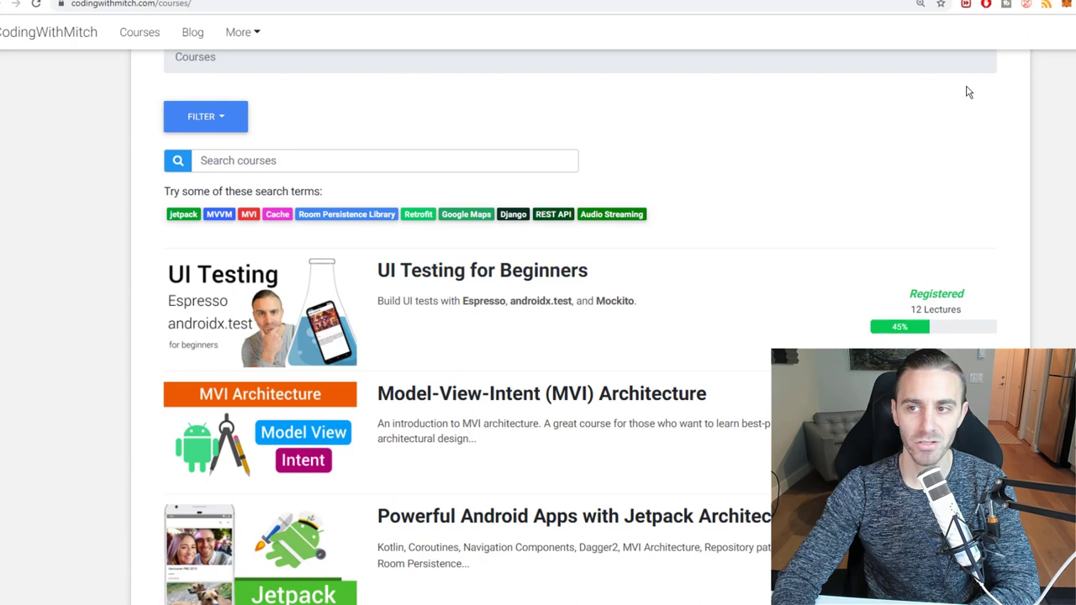